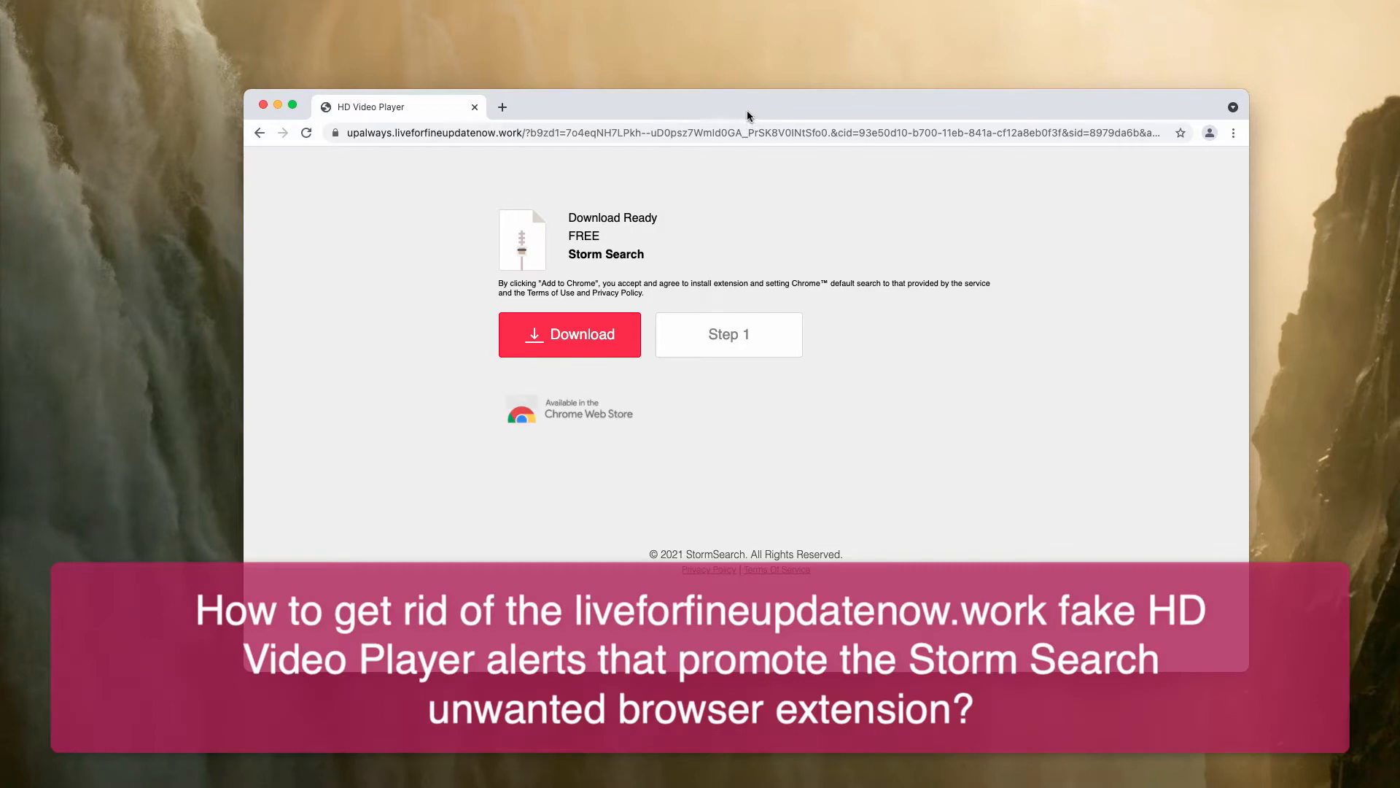
mouse_move(425, 108)
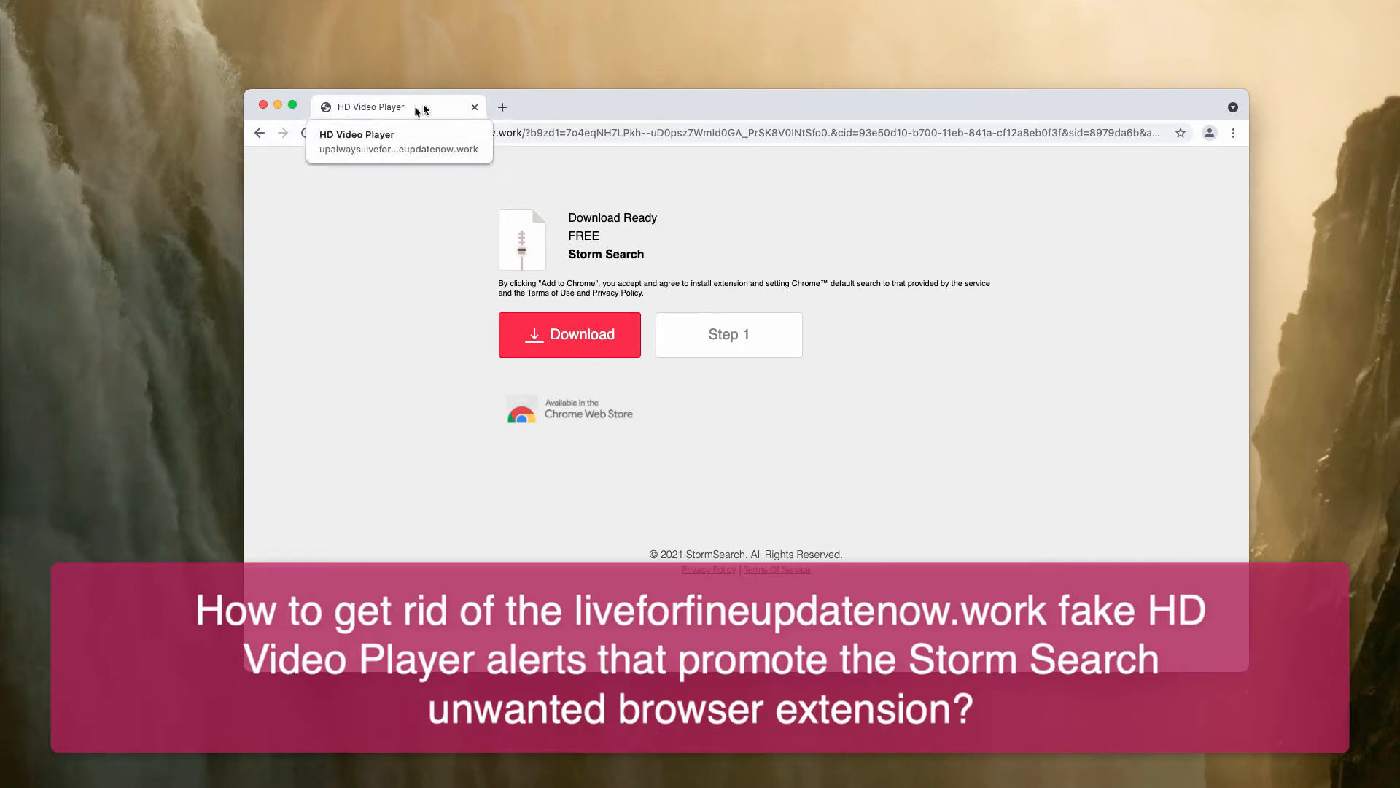
mouse_move(520, 117)
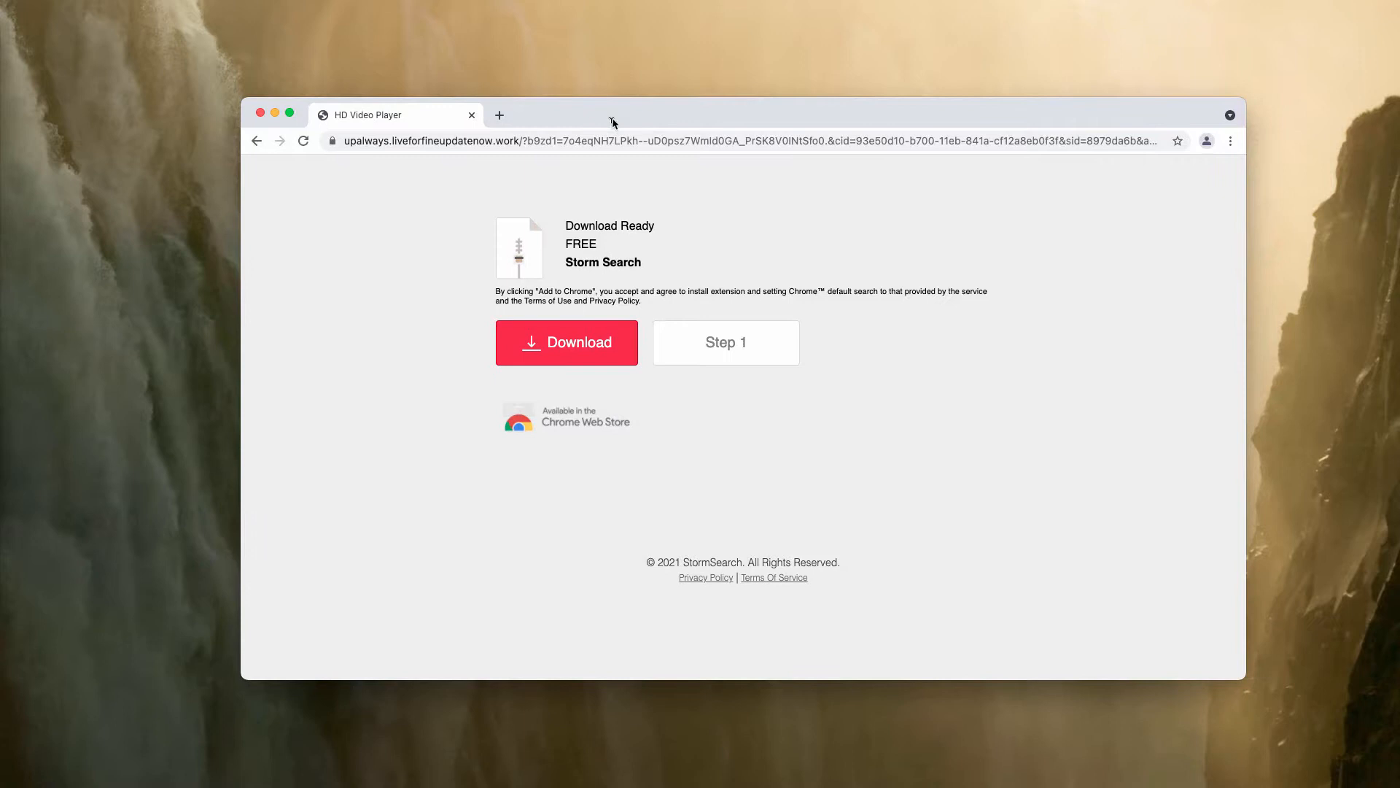
mouse_move(793, 315)
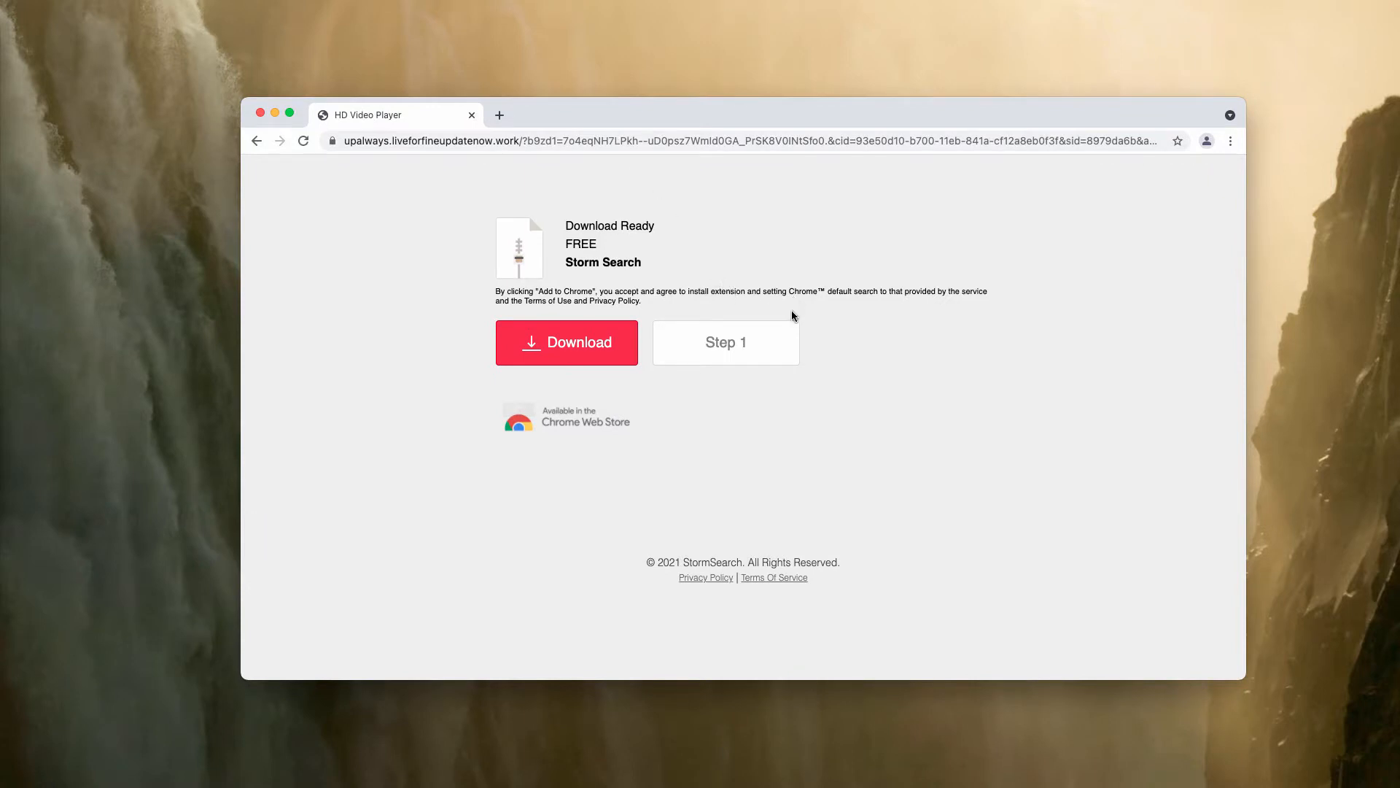
mouse_move(648, 268)
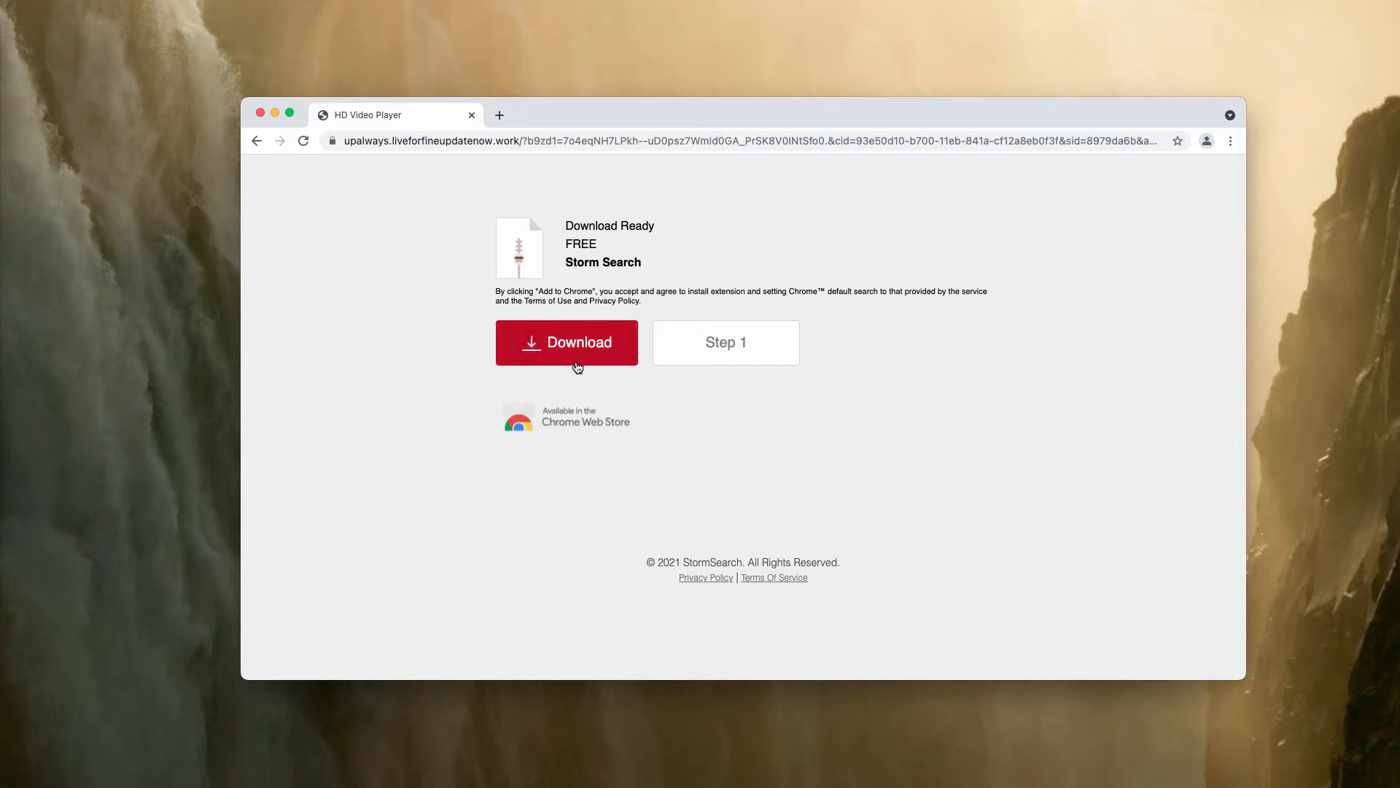
- Review Chrome's installed extensions list for unwanted add-ons, then close it
click(566, 342)
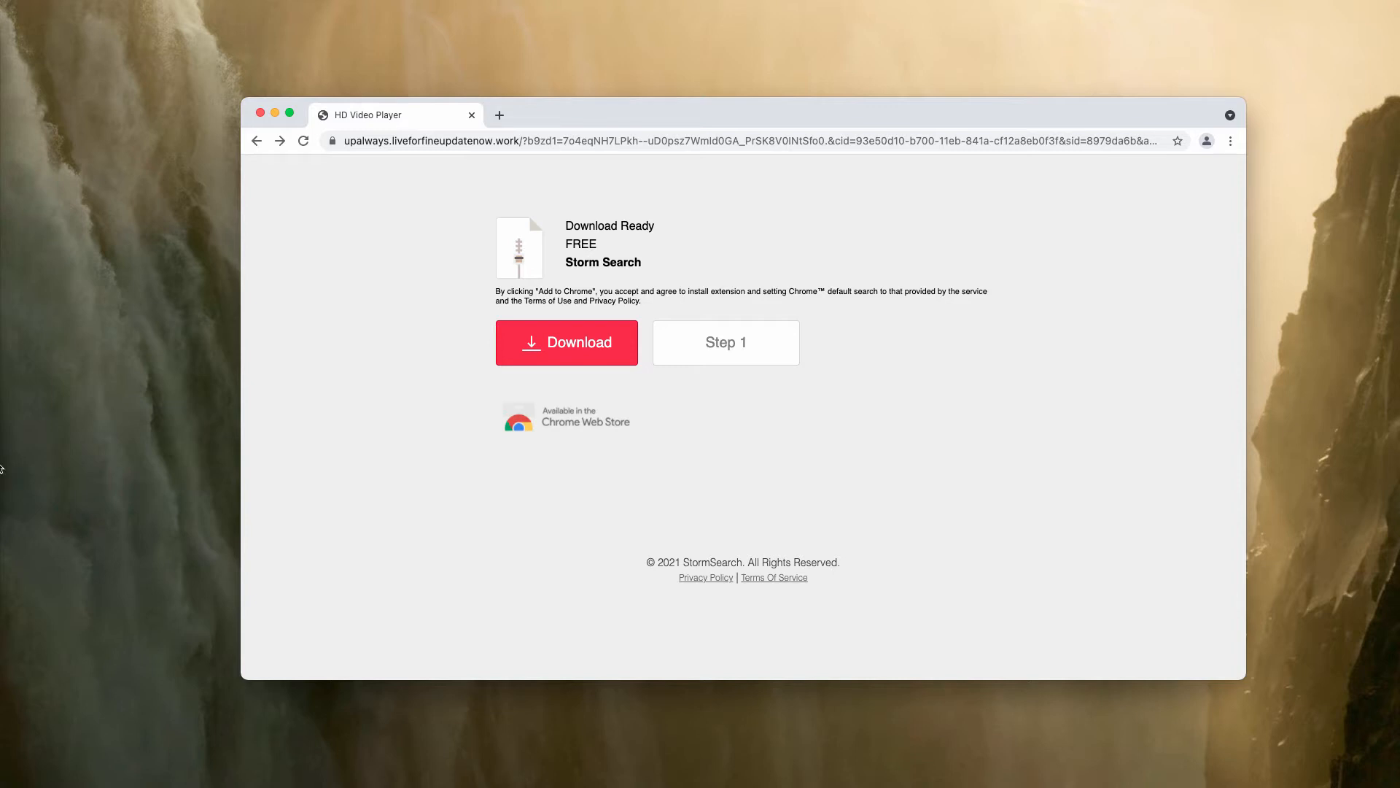
mouse_move(158, 429)
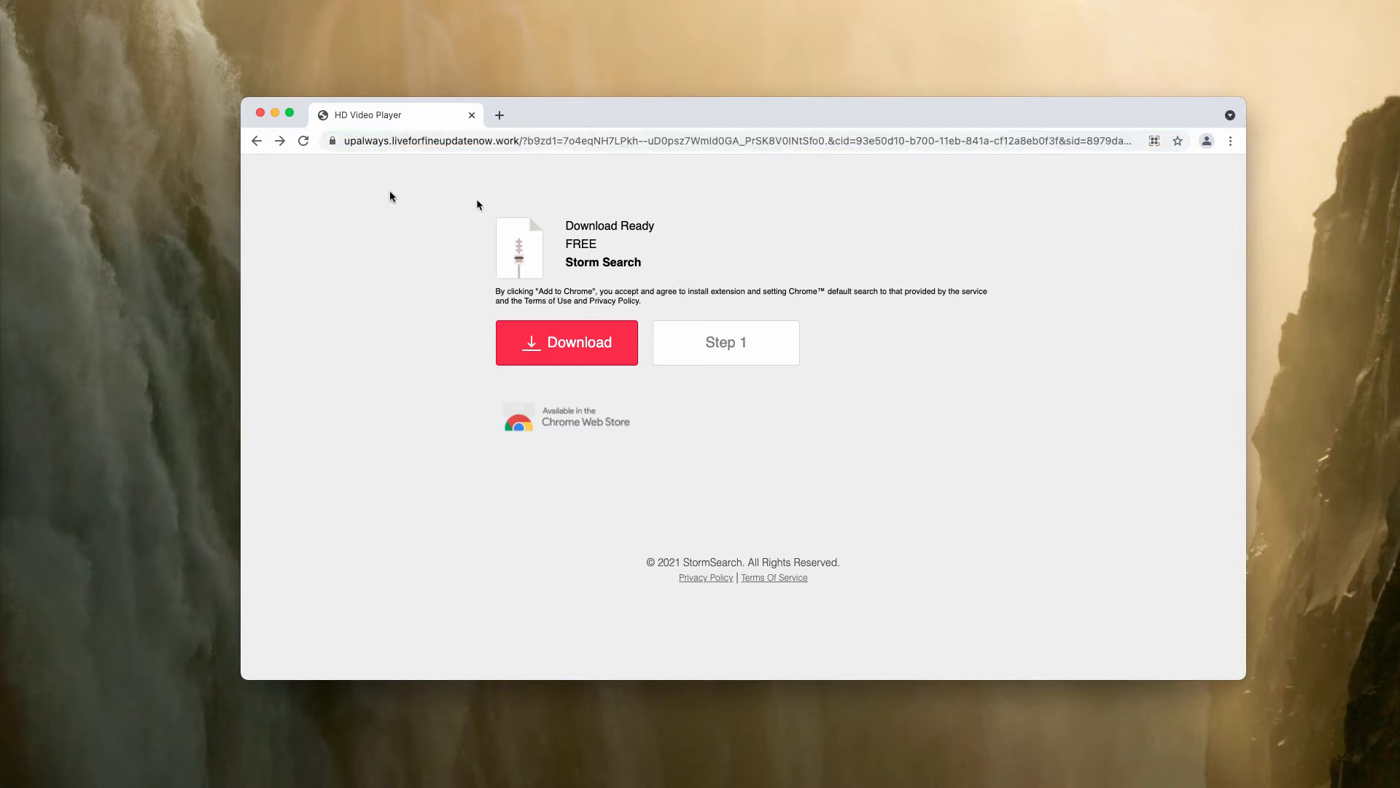
mouse_move(1275, 169)
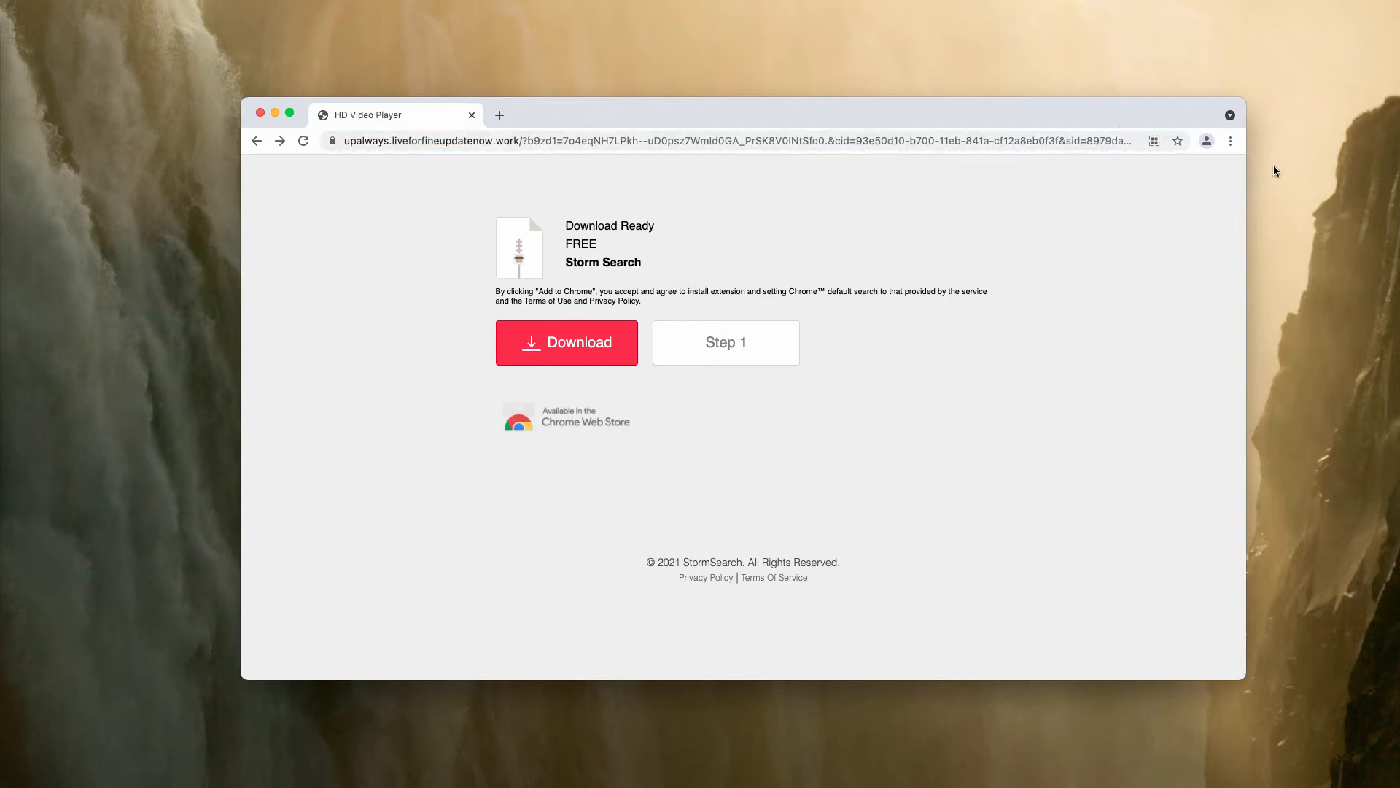
click(1231, 142)
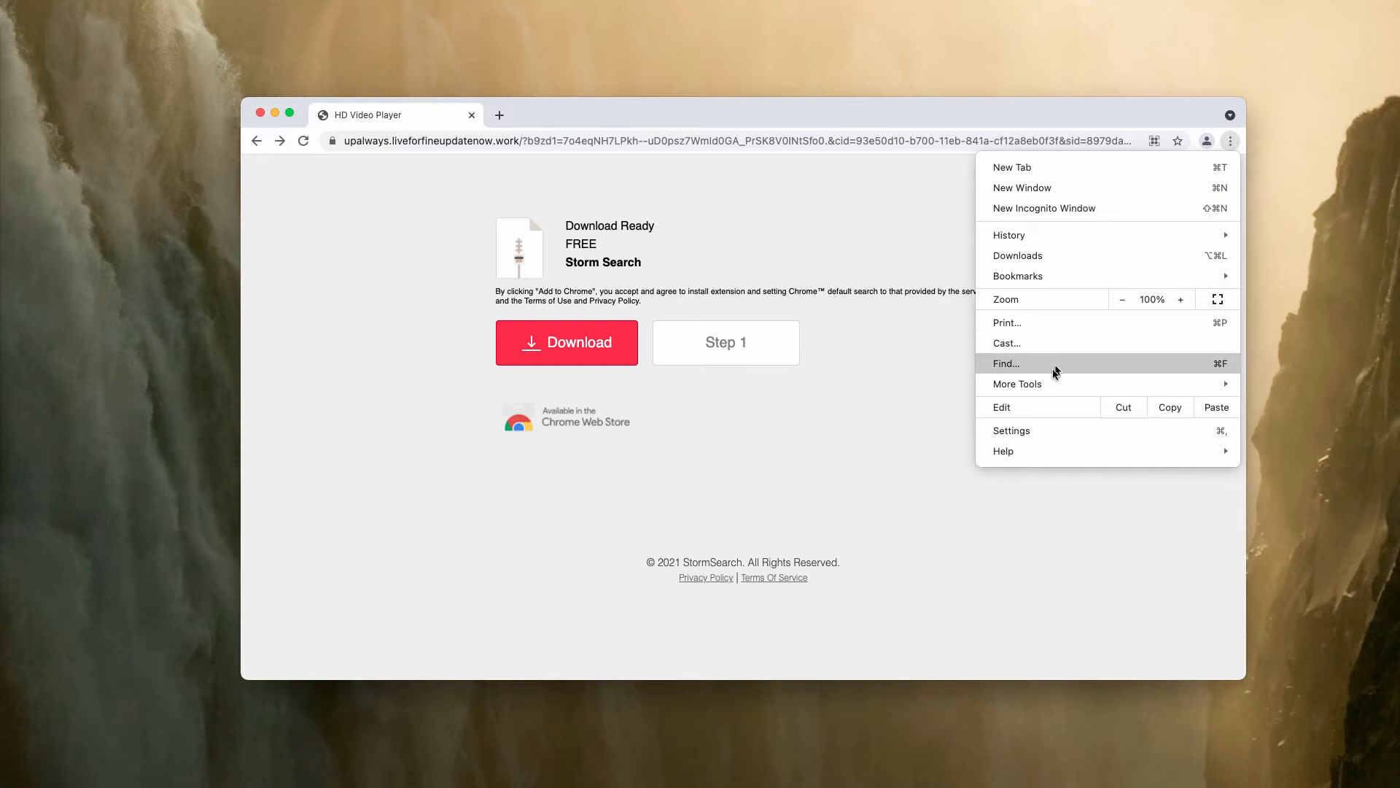
click(1018, 384)
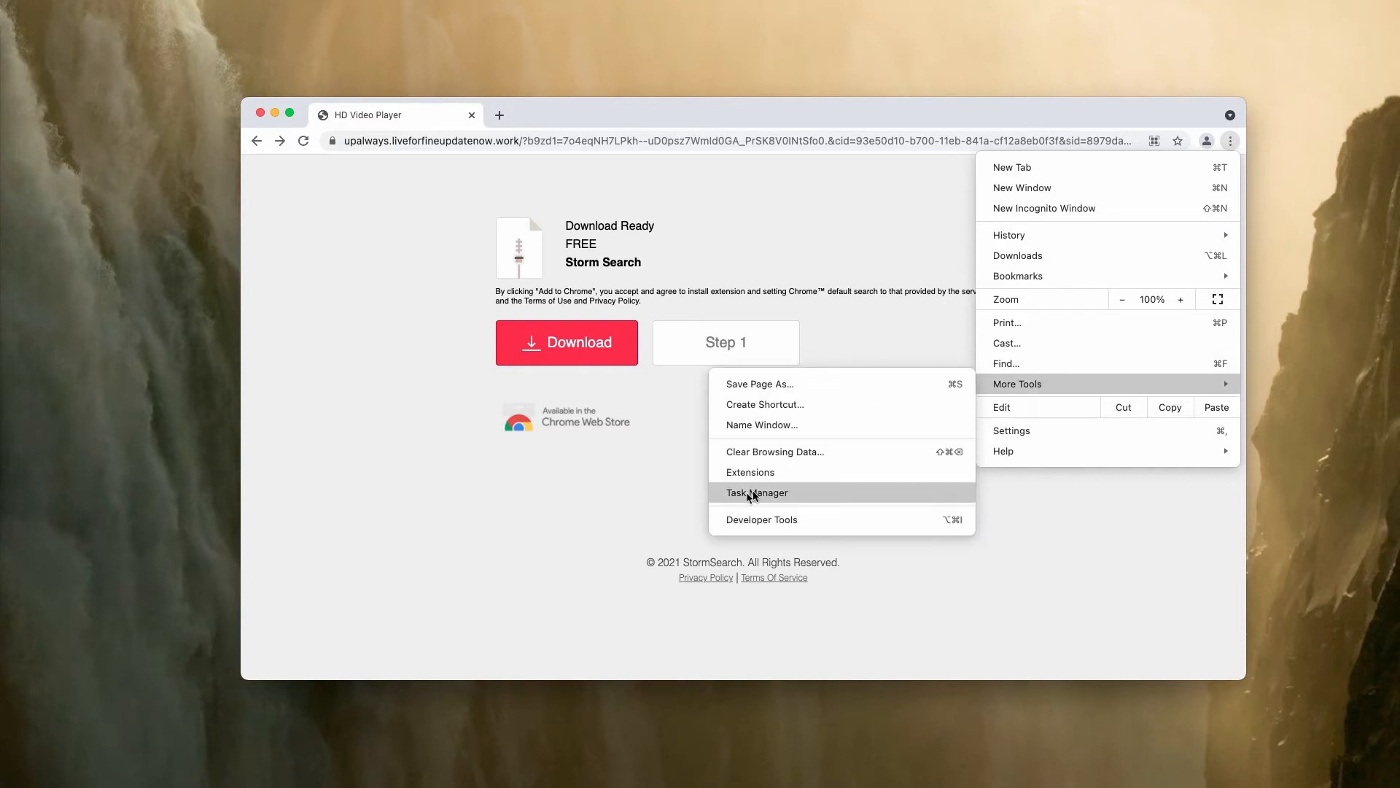
click(751, 473)
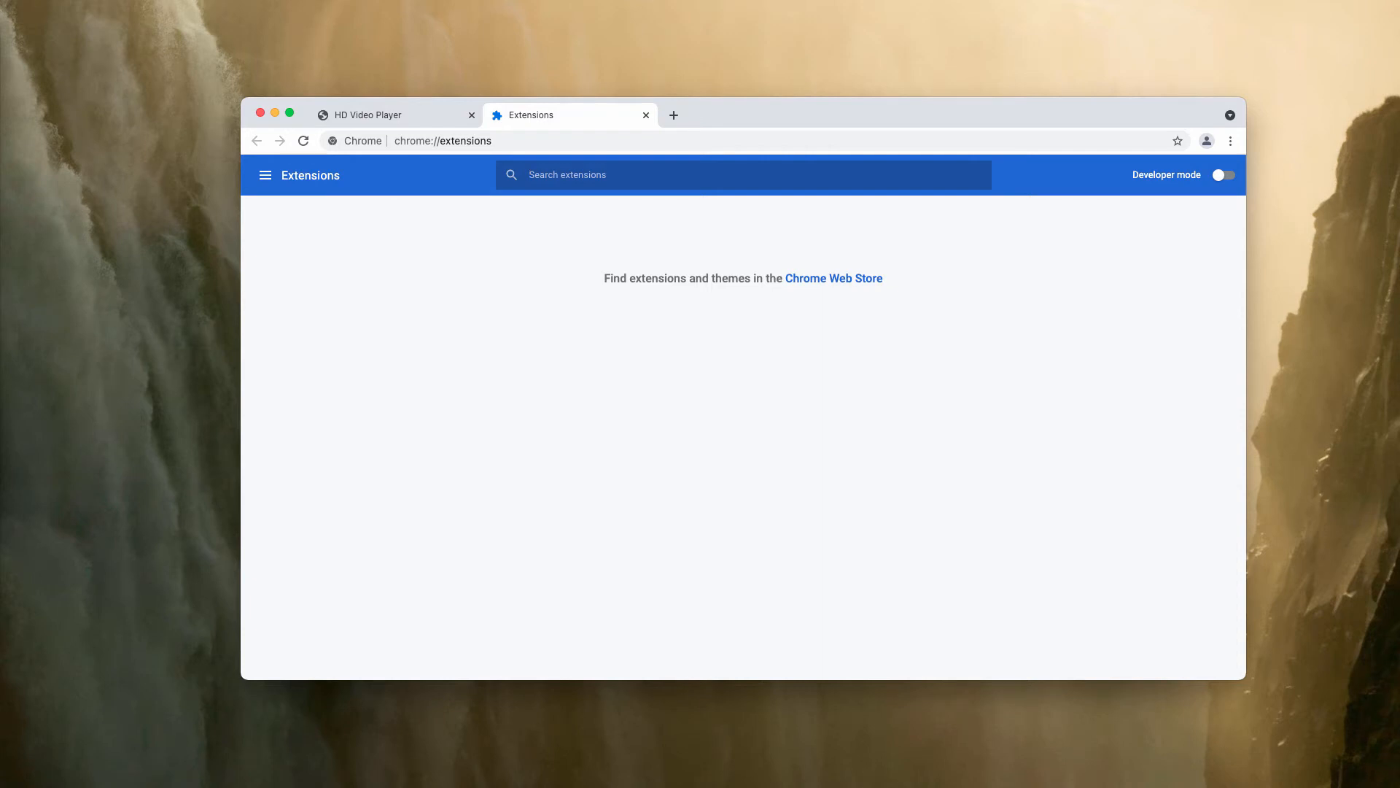
mouse_move(493, 262)
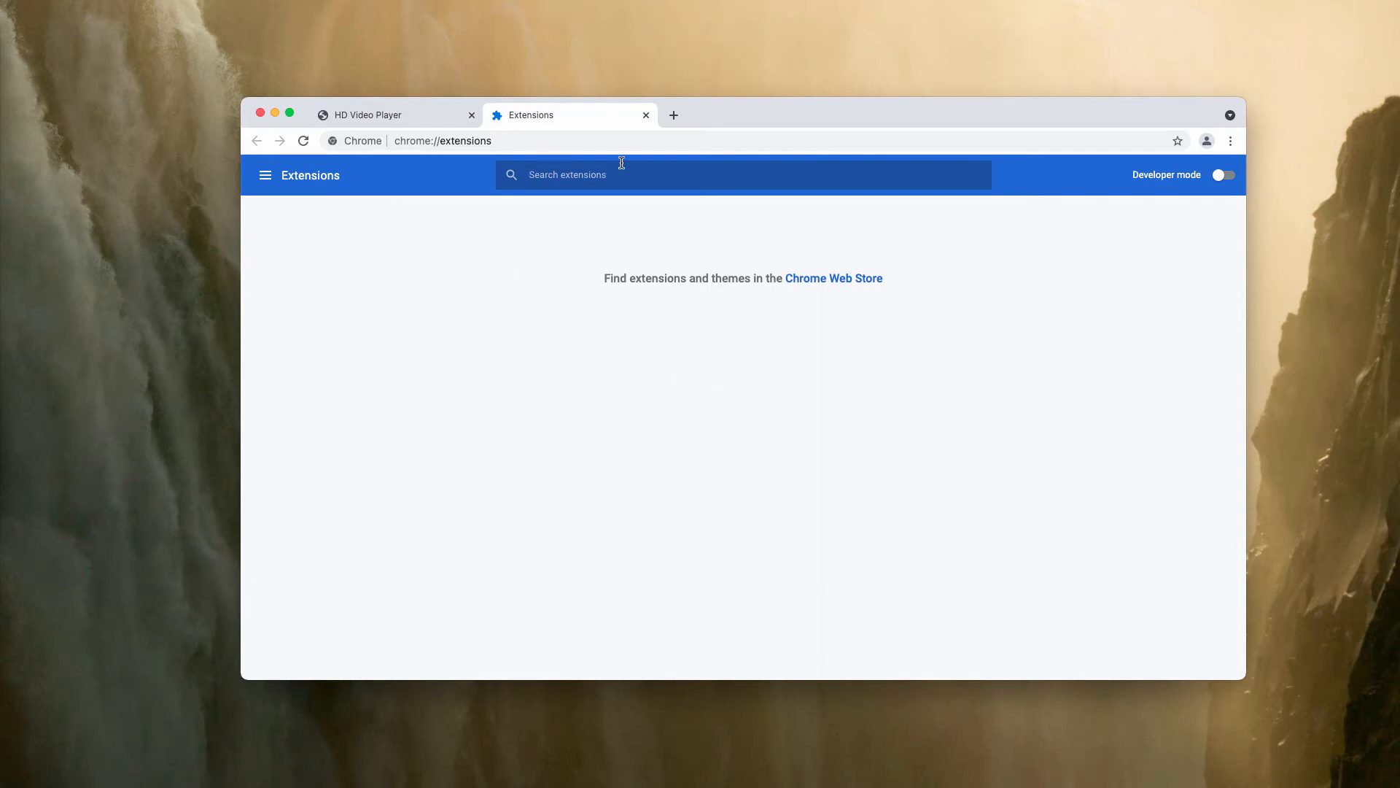
click(646, 115)
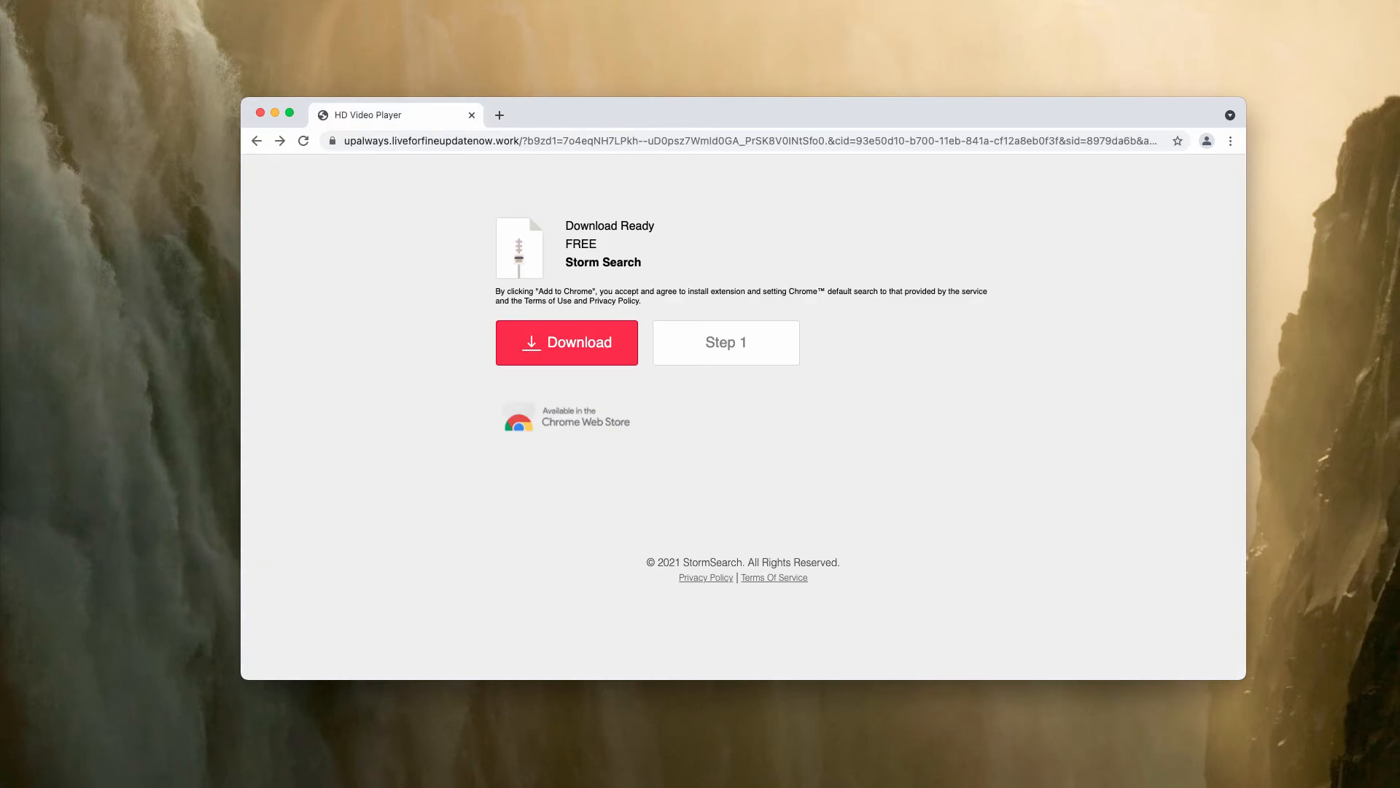
- Inspect the Applications folder in Finder, then launch Combo Cleaner to its Dashboard
click(566, 342)
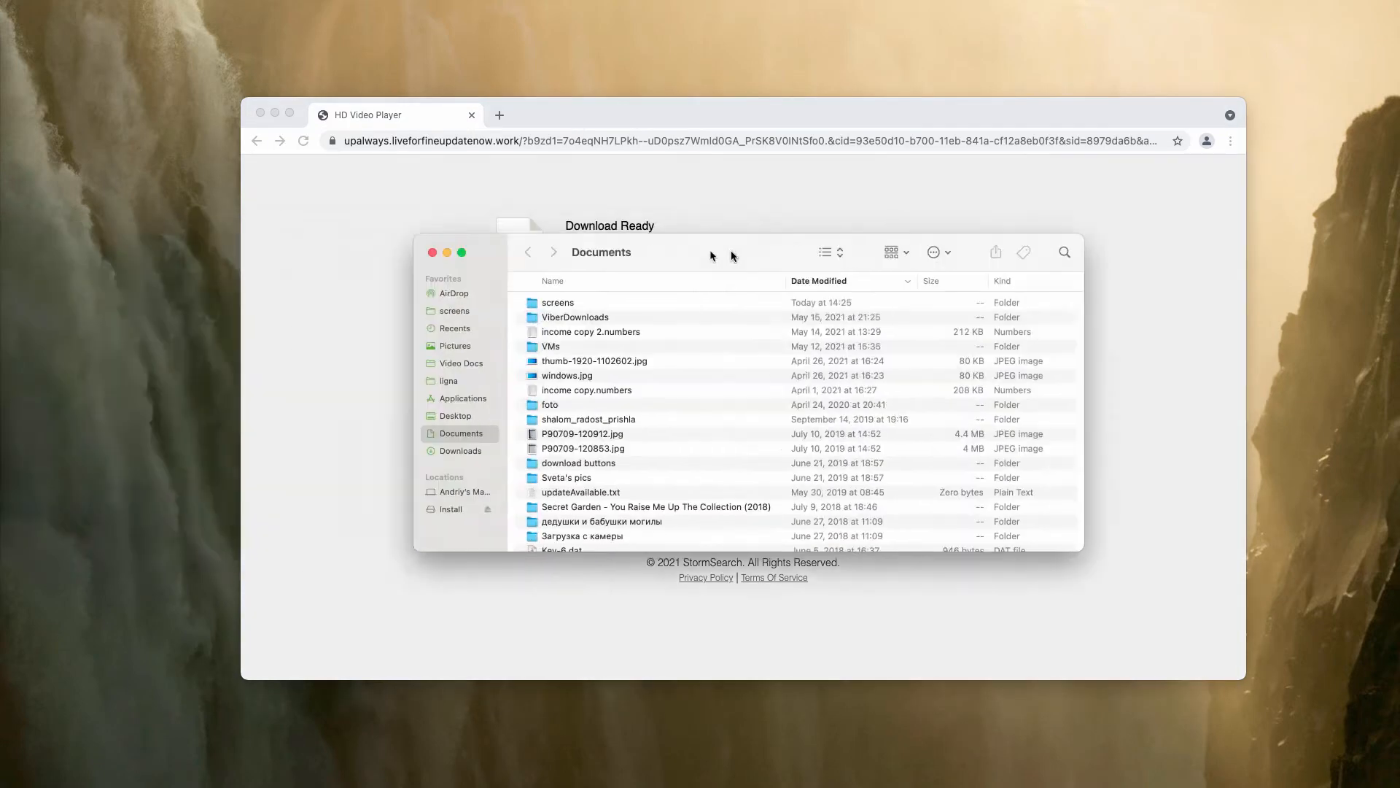
click(504, 398)
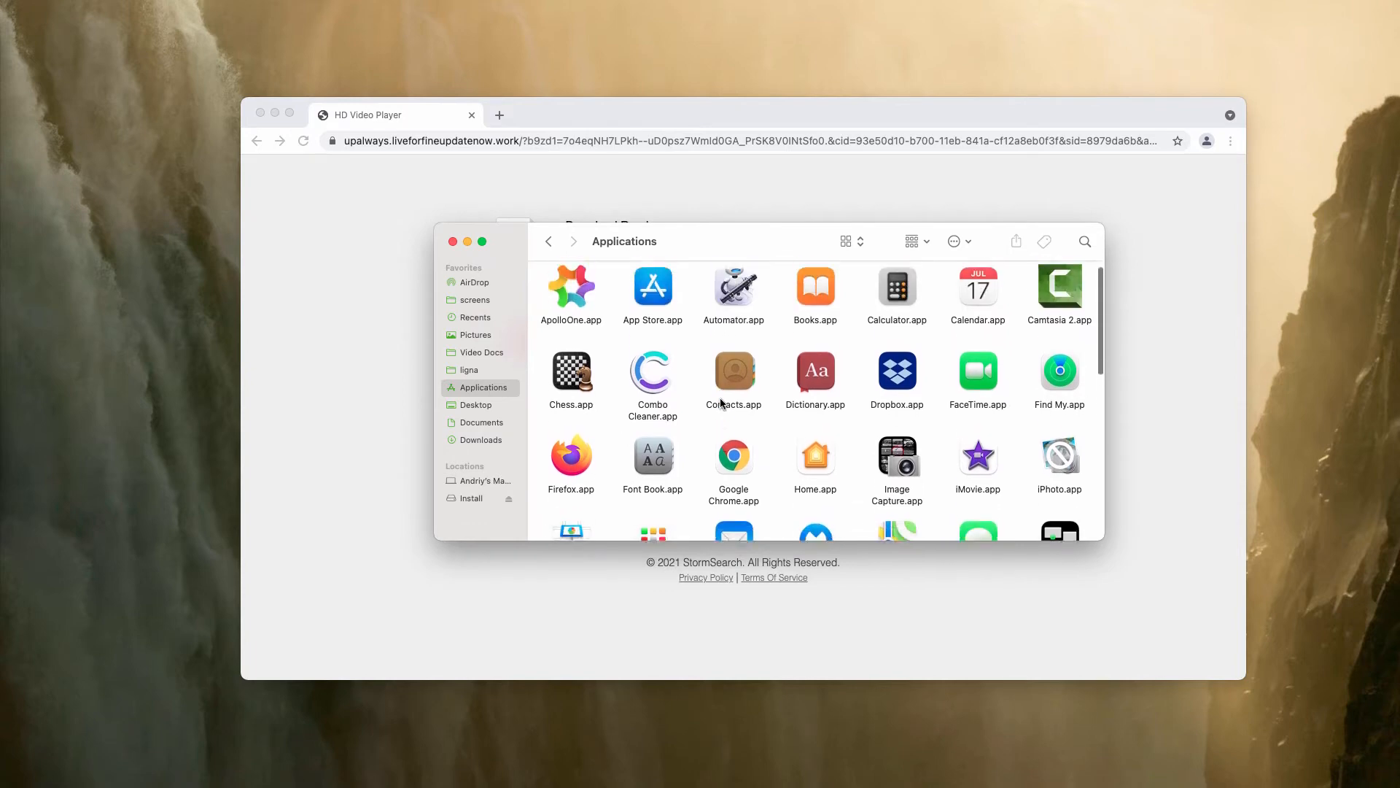
scroll(down, 3)
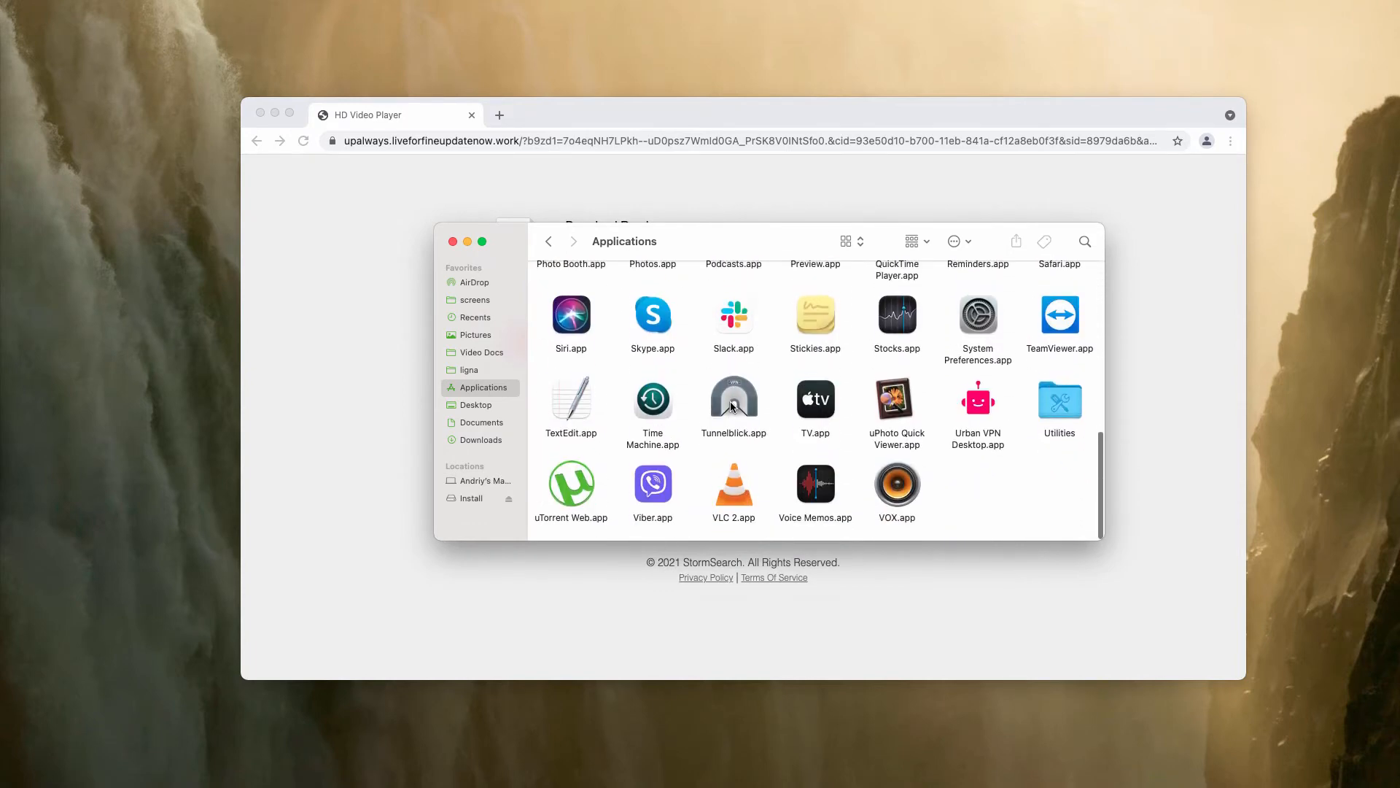
scroll(up, 3)
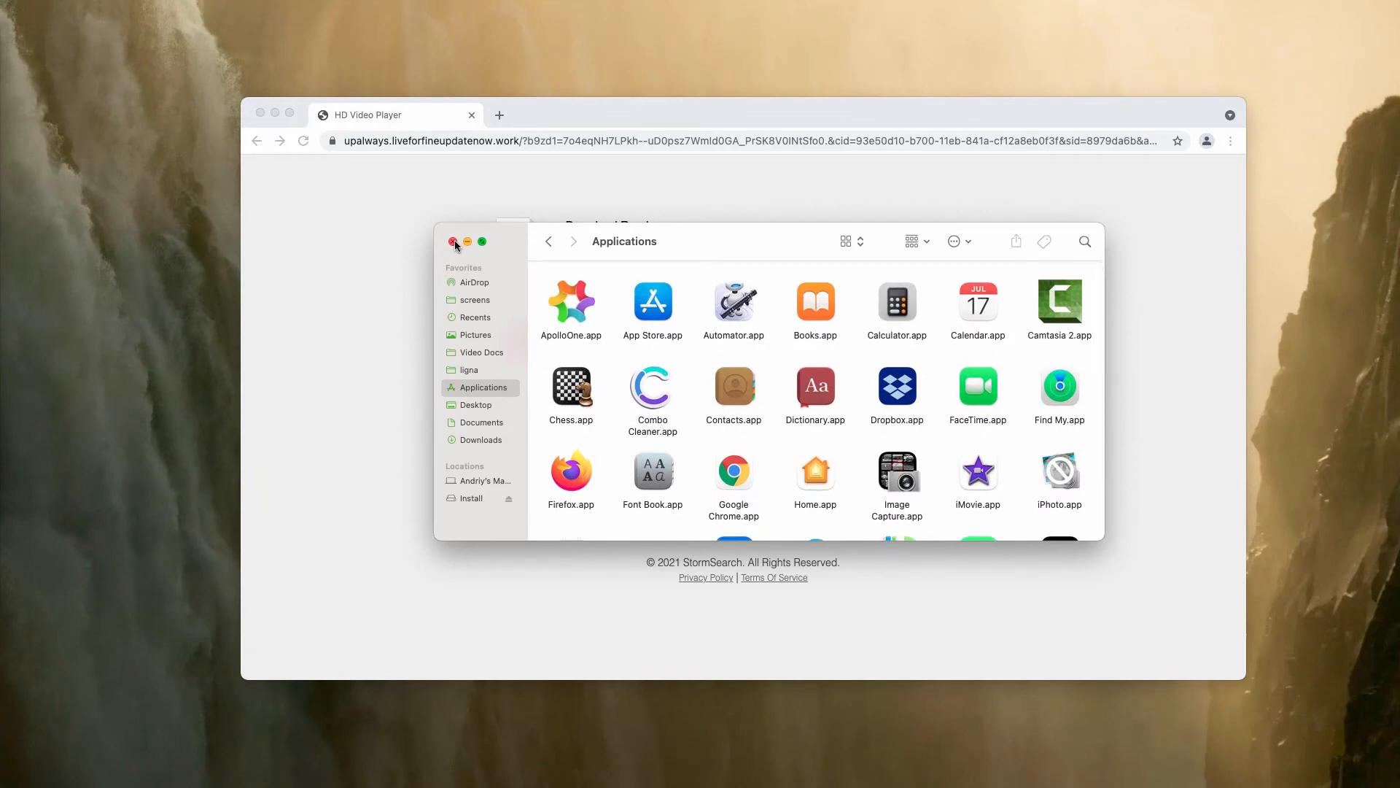
click(452, 242)
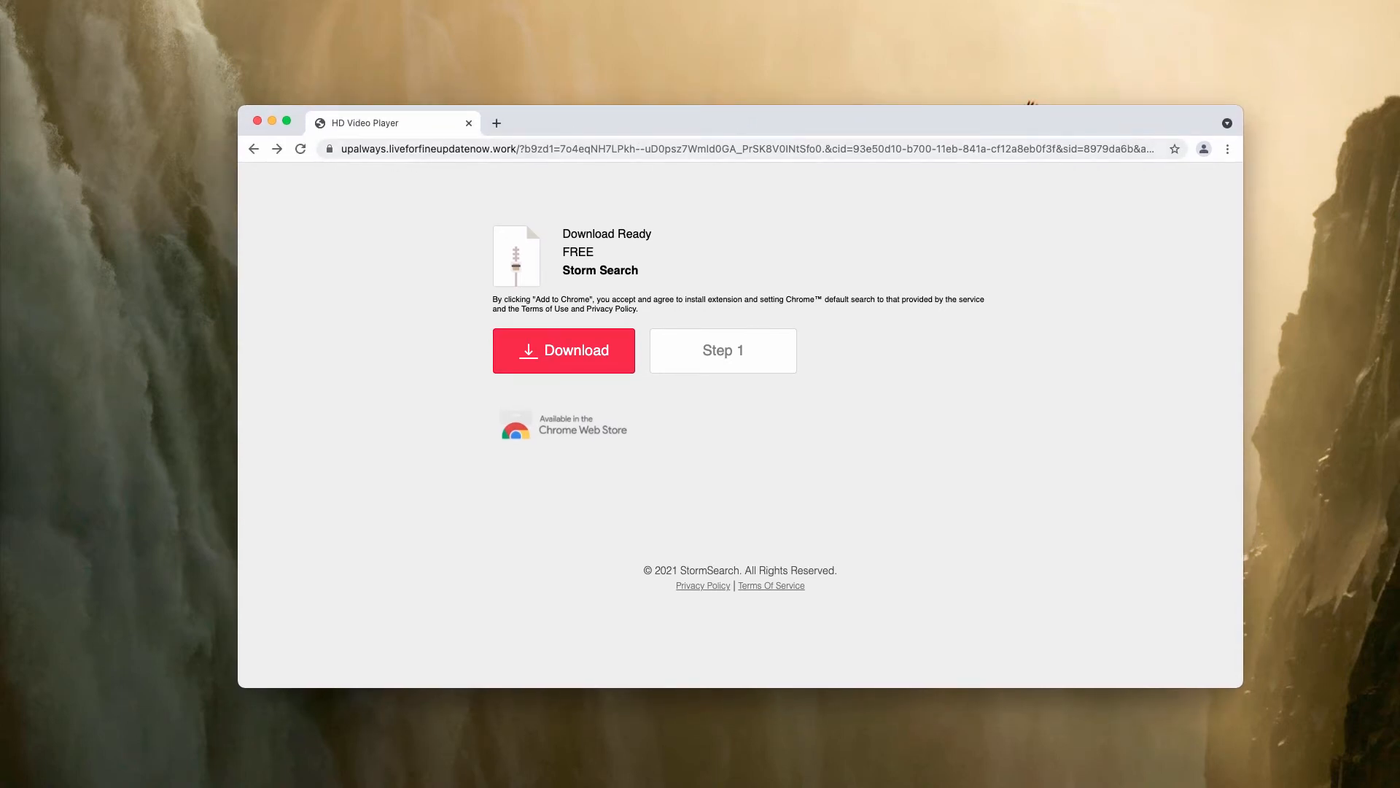
click(581, 149)
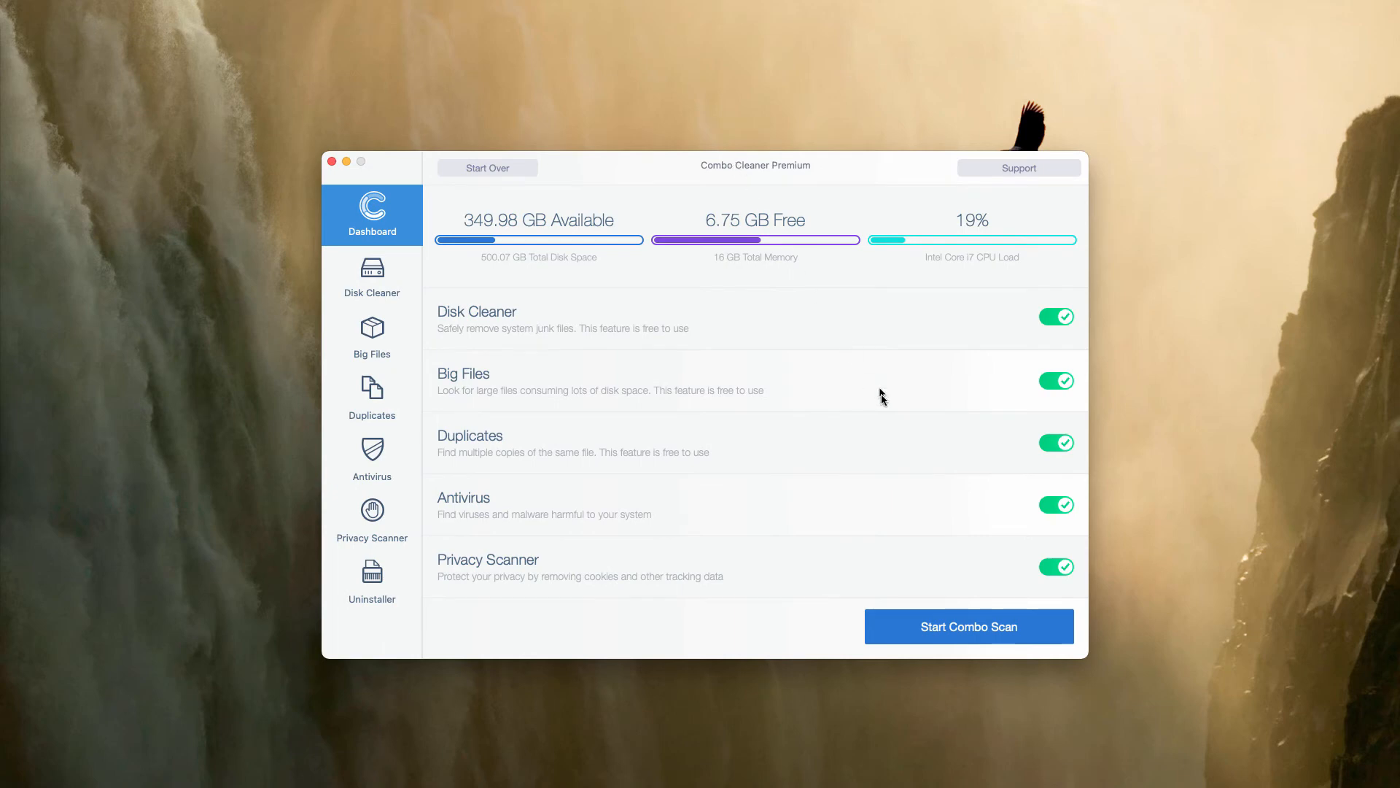
- Start the Combo Scan and let it finish with 18 antivirus threats plus junk and privacy items
click(968, 627)
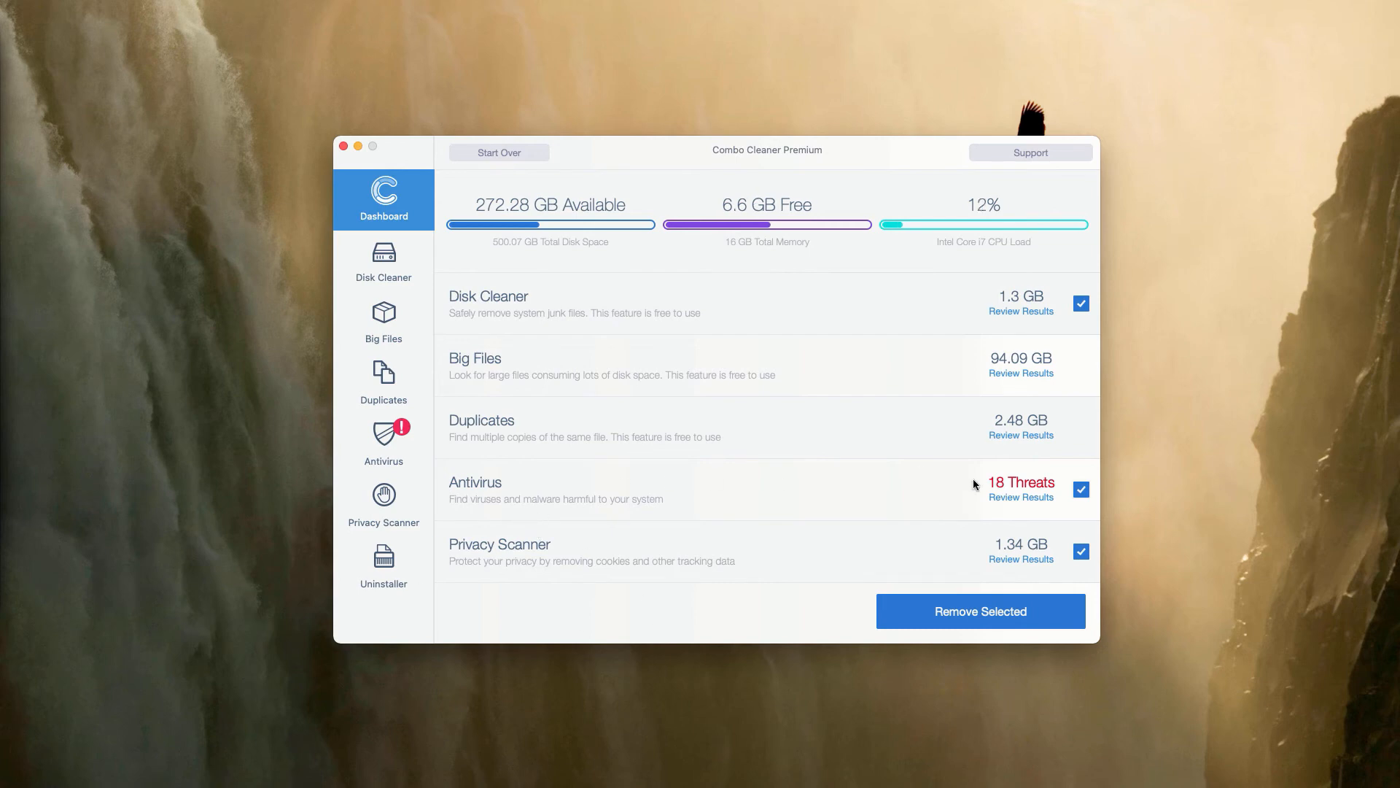
mouse_move(1015, 487)
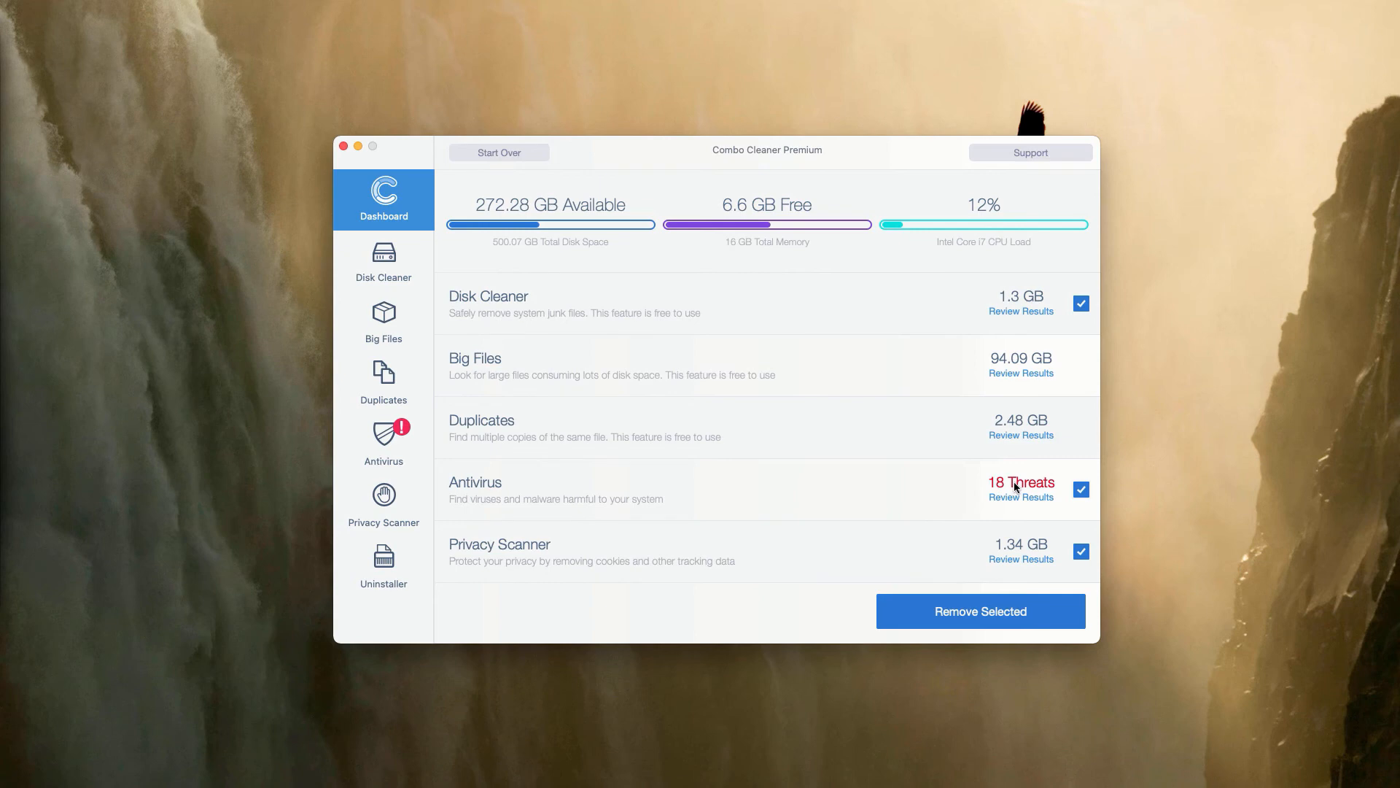
mouse_move(687, 500)
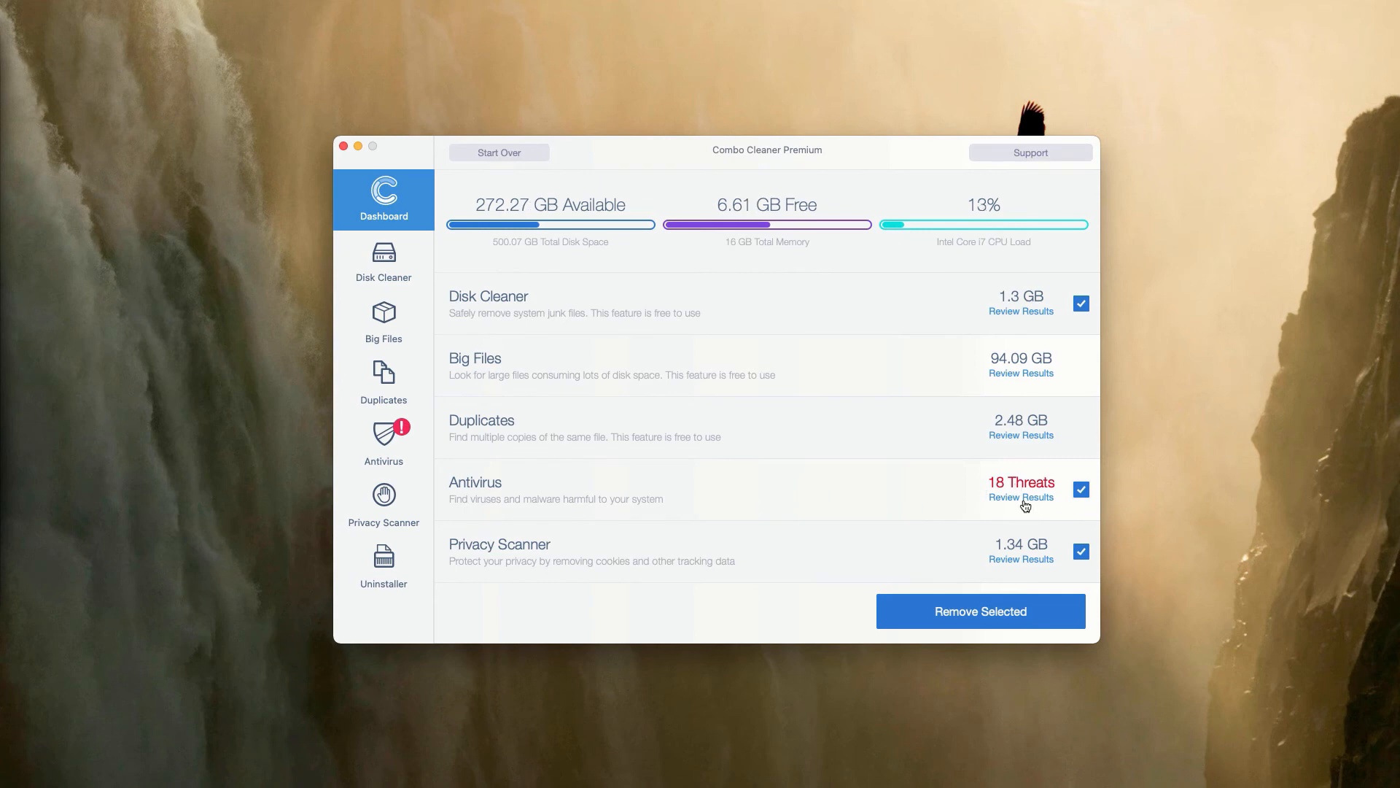
- Review the 18 detected adware installer files and check an infected .dmg in Downloads
click(1021, 496)
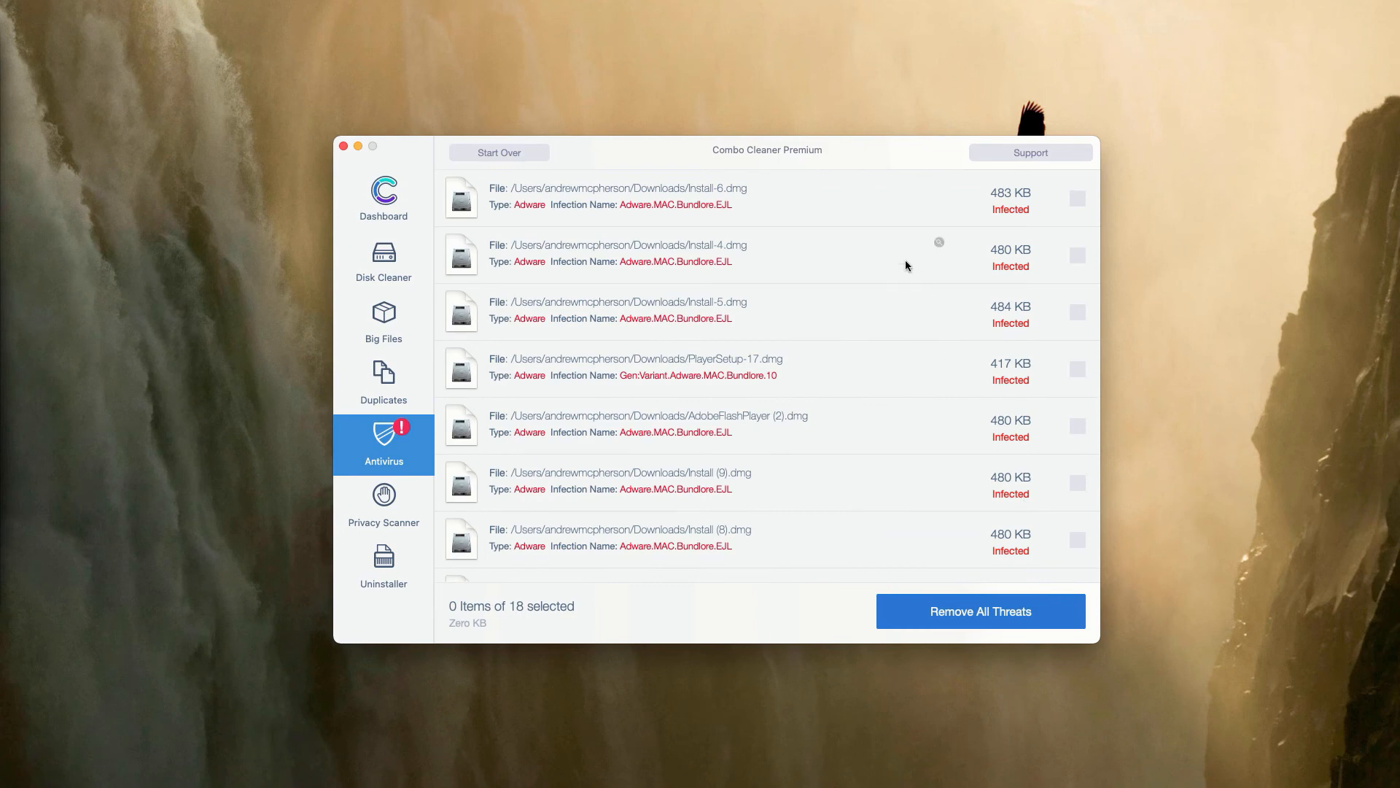
scroll(down, 3)
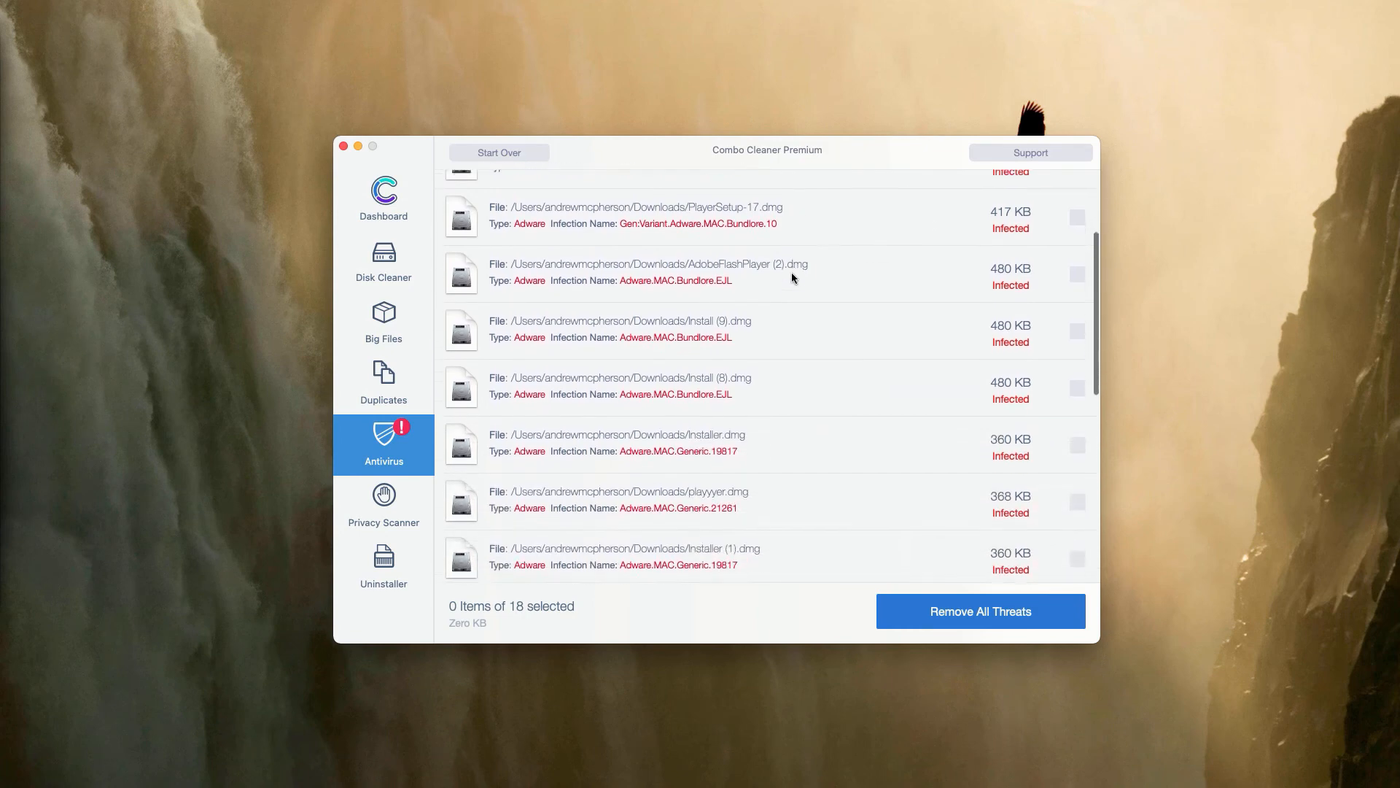
scroll(down, 3)
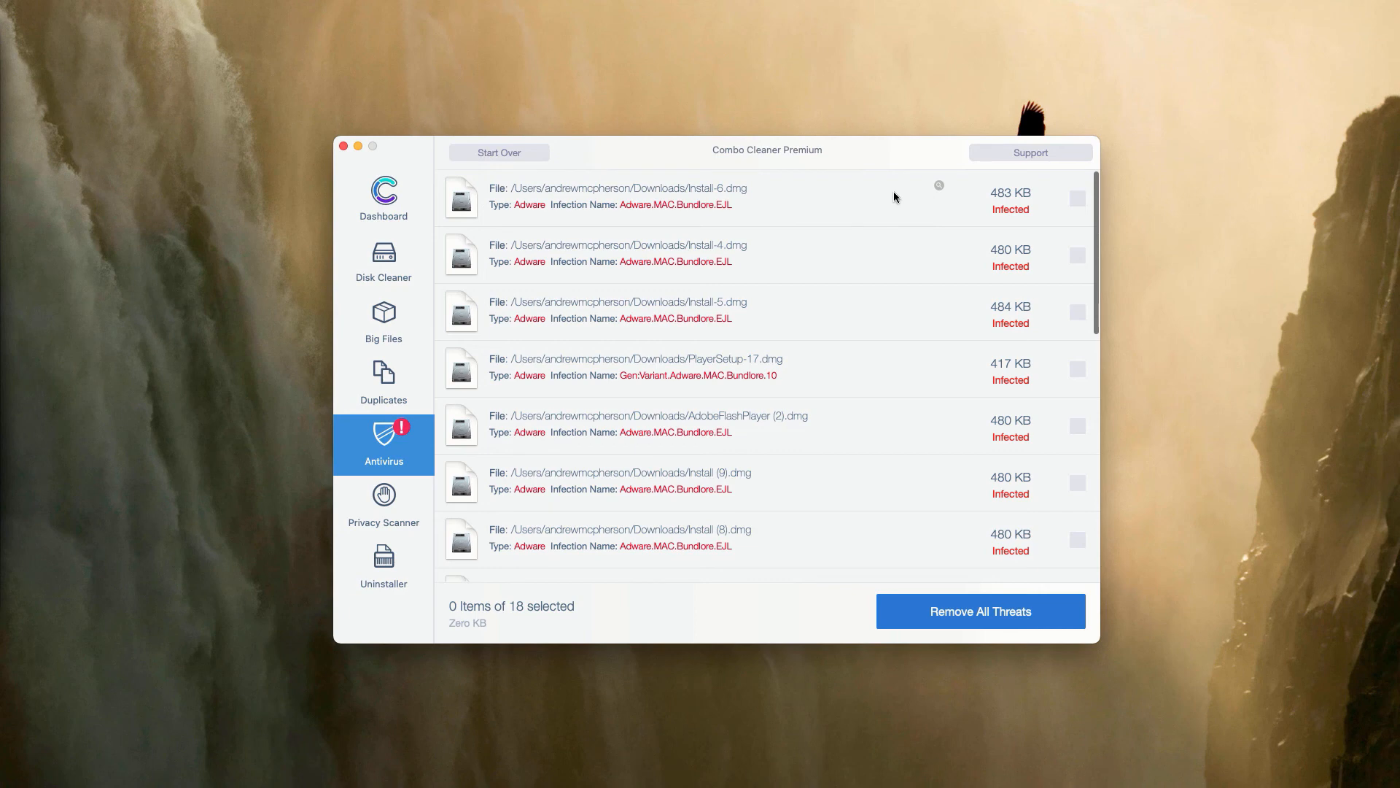
mouse_move(942, 198)
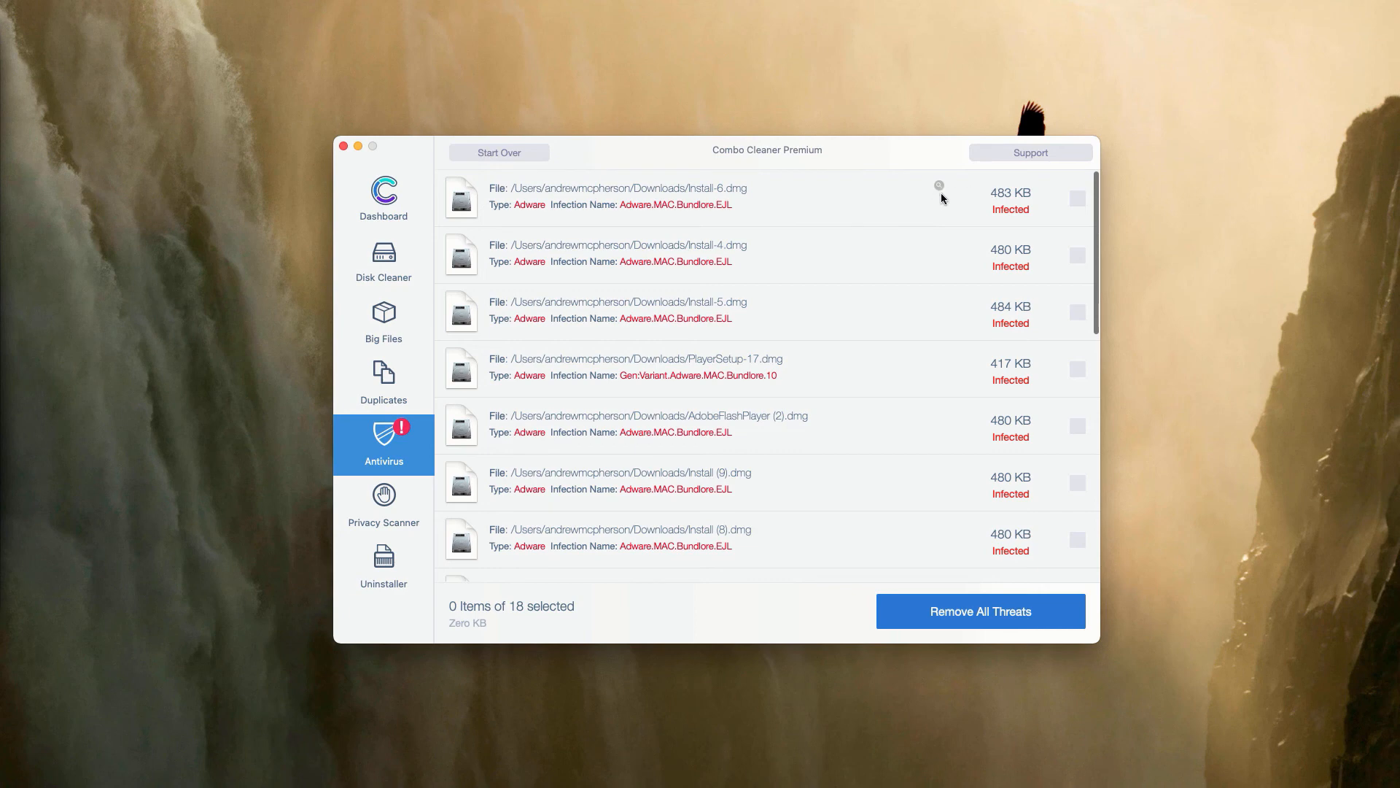
mouse_move(940, 187)
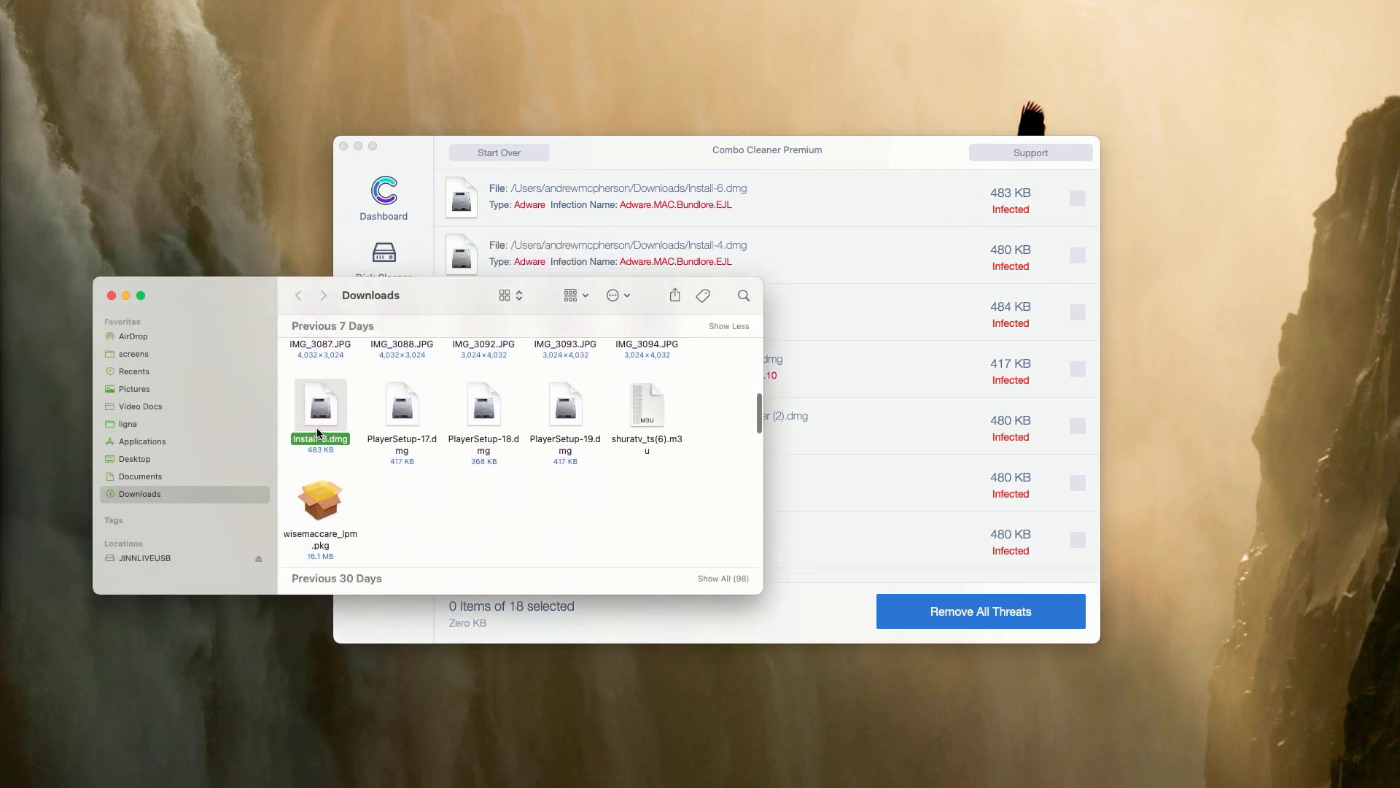
right_click(321, 405)
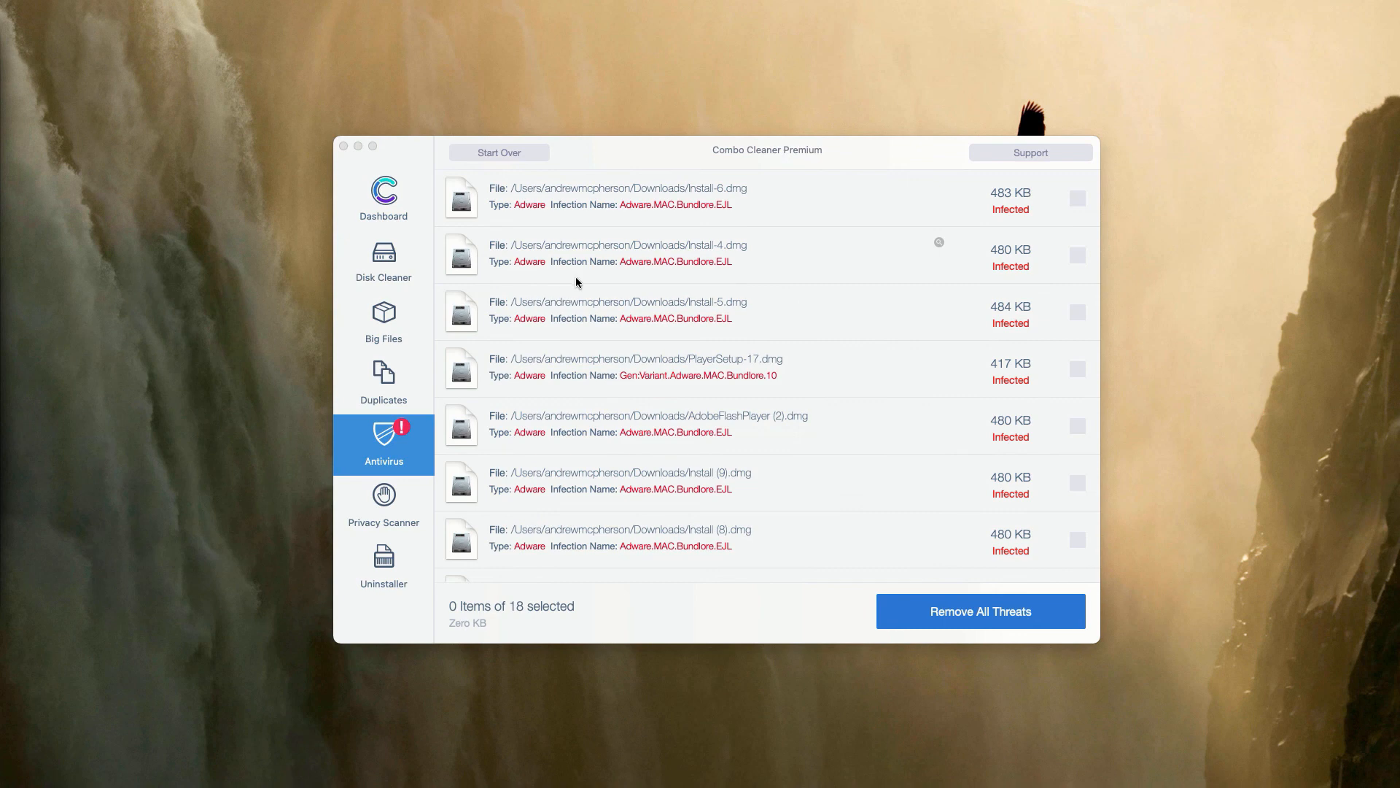
scroll(down, 3)
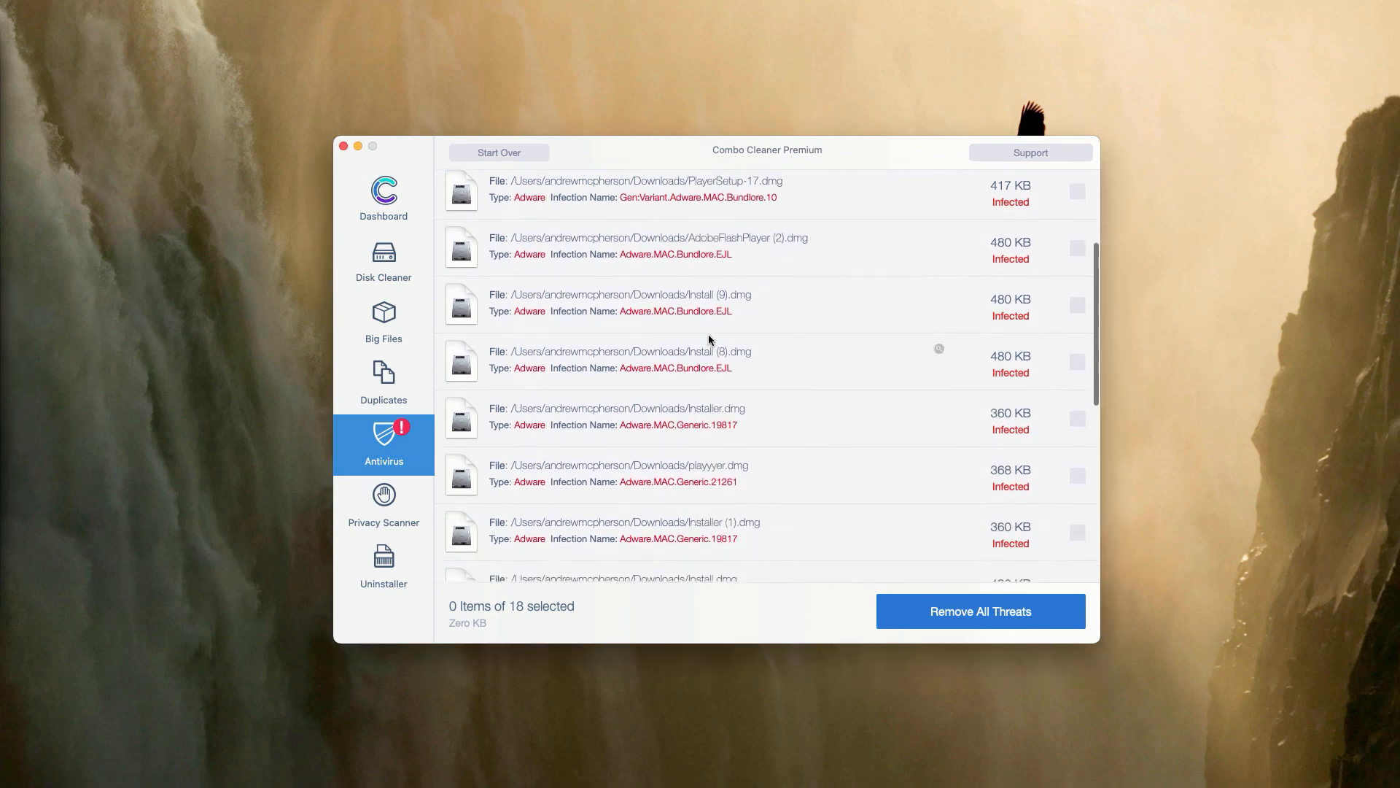